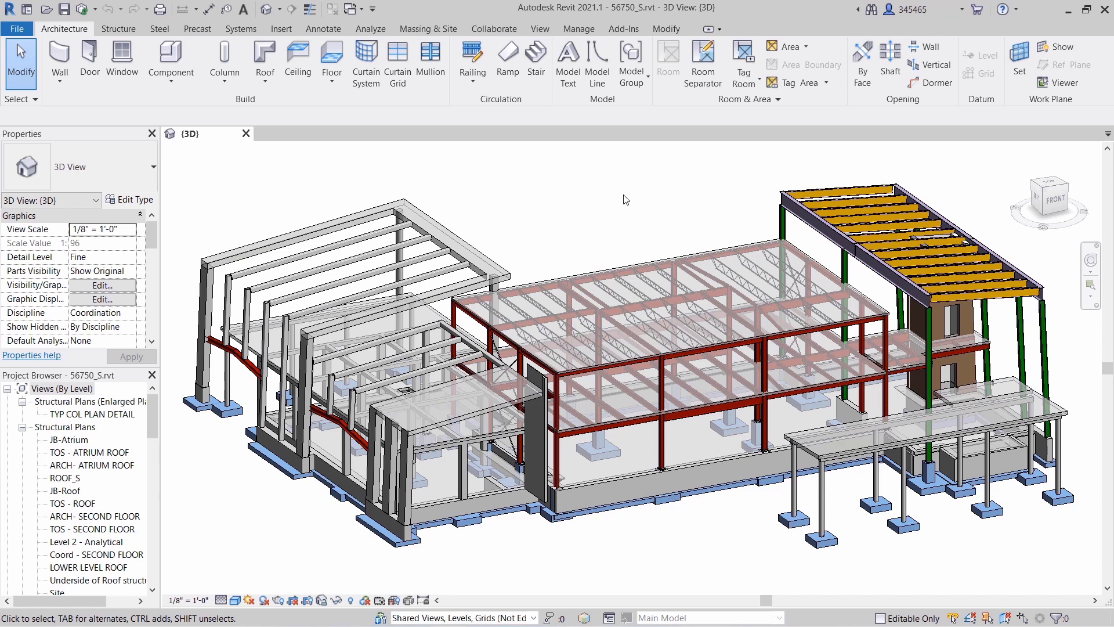
# Step: Open the Shared Views palette from the Collaborate tab's Share panel
pyautogui.click(493, 29)
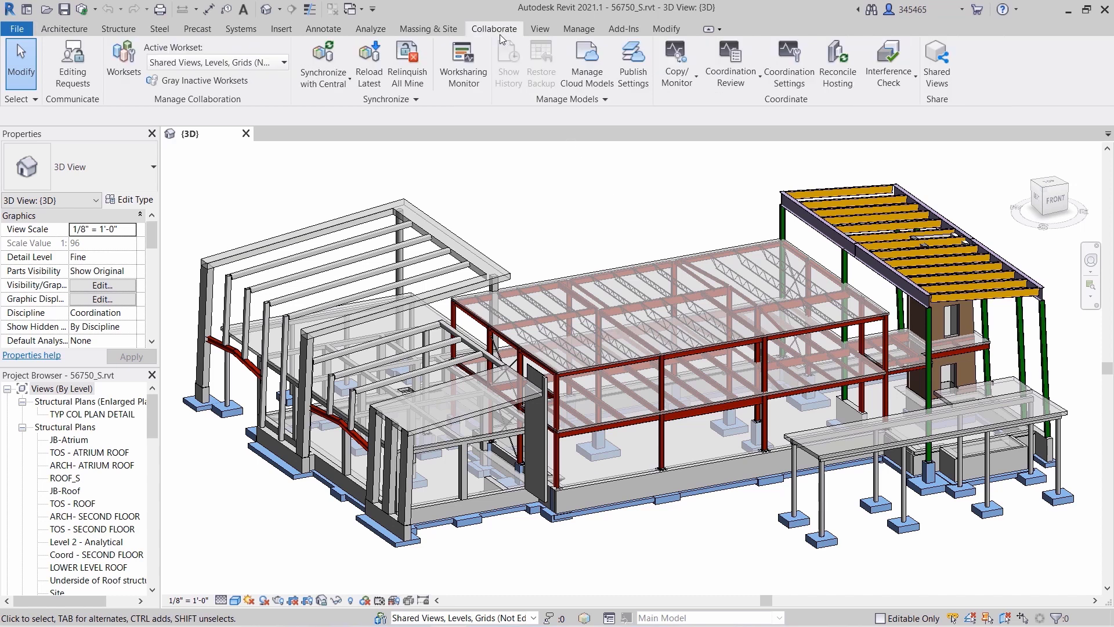
pyautogui.moveTo(841, 142)
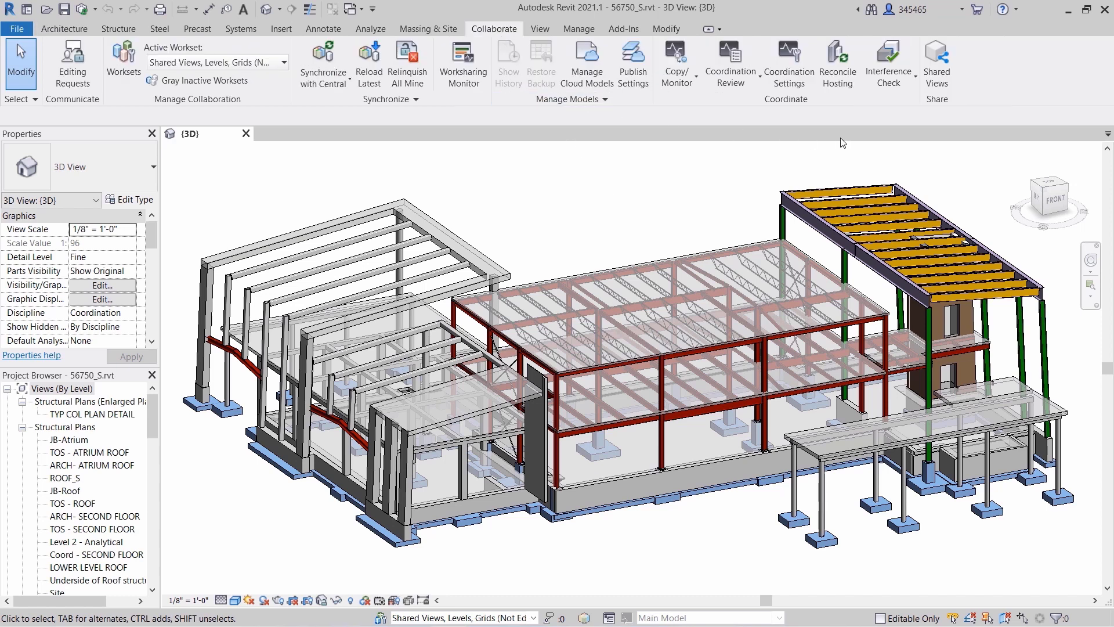
pyautogui.moveTo(937, 61)
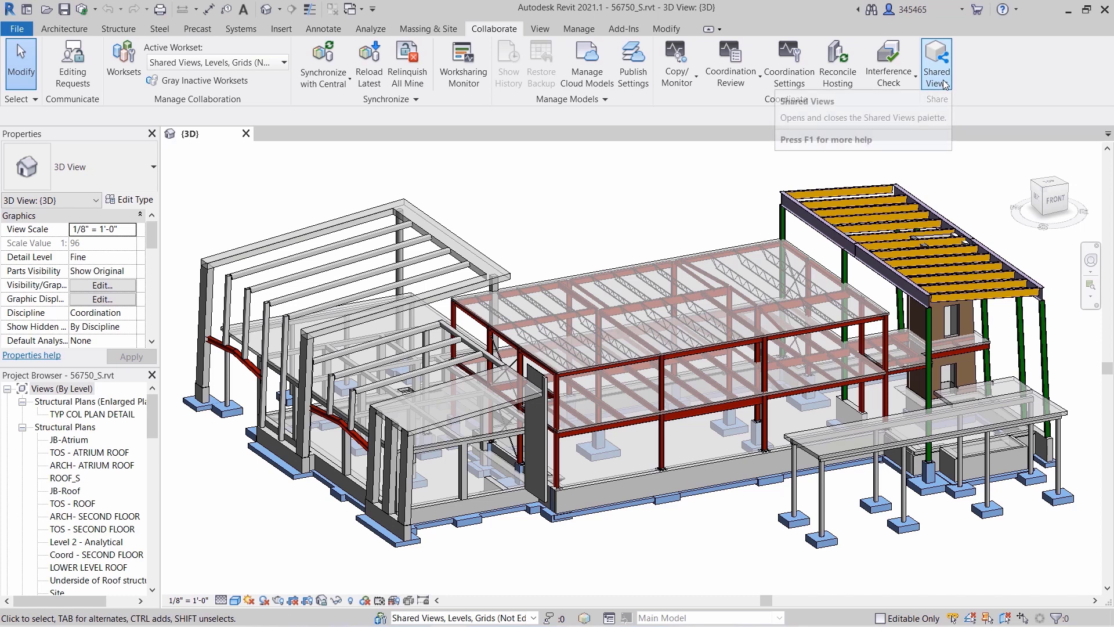
pyautogui.click(937, 63)
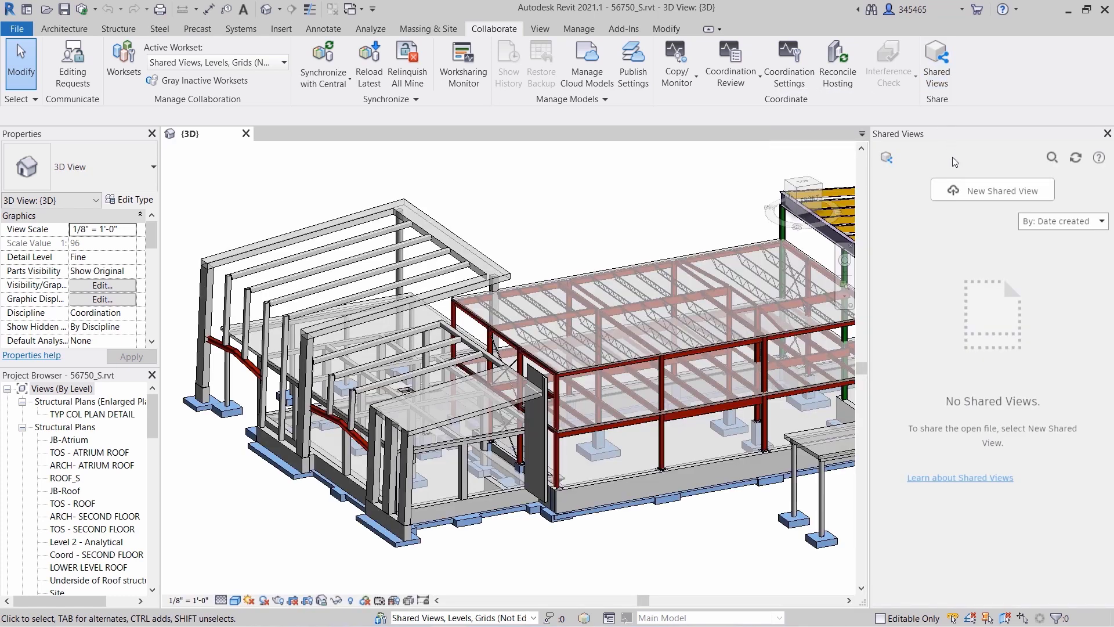
pyautogui.moveTo(993, 190)
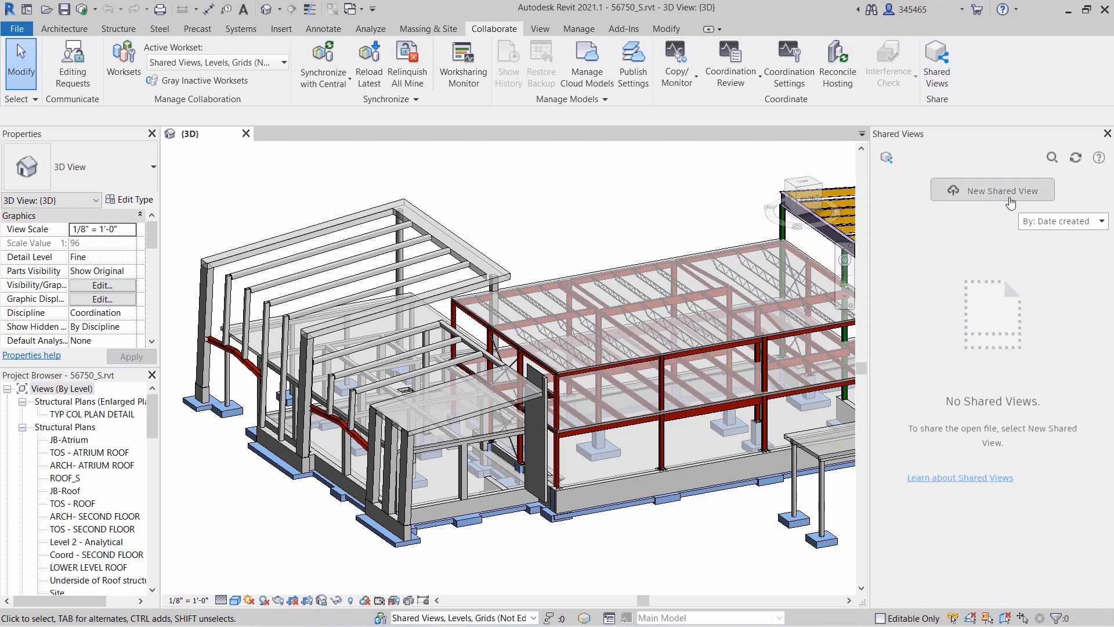
# Step: Share a new view named 'Structural steel - 3D view' and copy its link
pyautogui.click(992, 190)
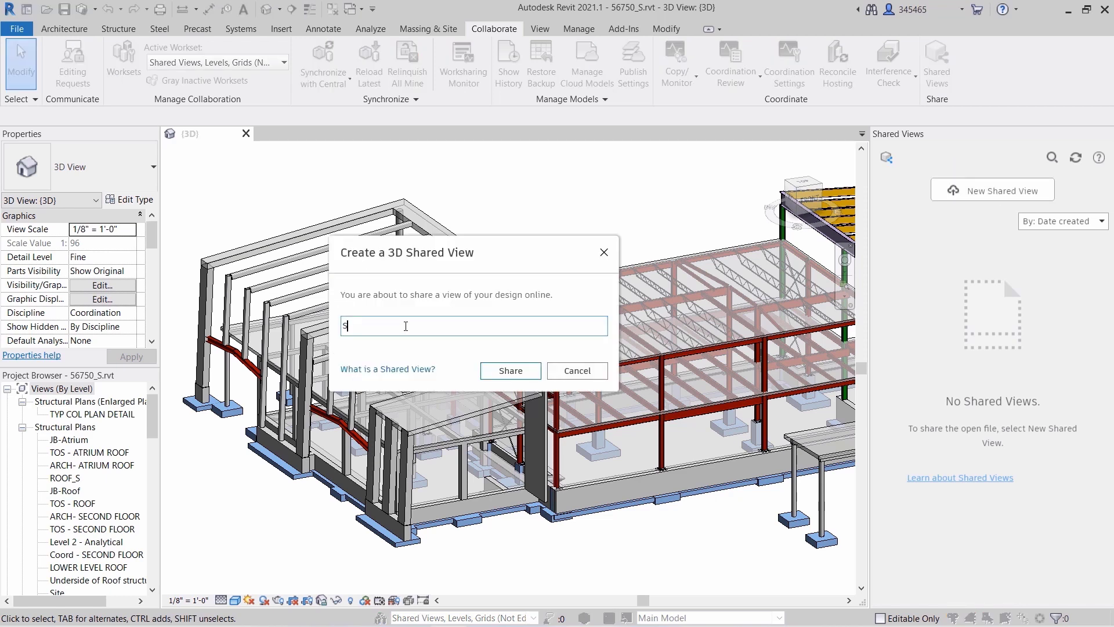
pyautogui.write('Structural steel - 3D view')
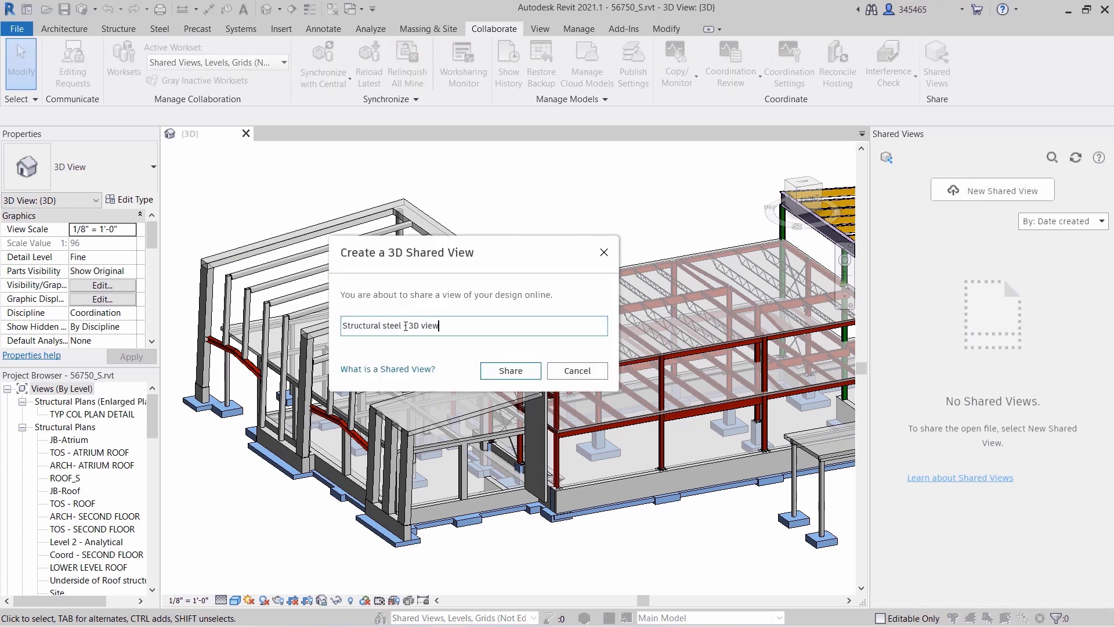
pyautogui.click(509, 370)
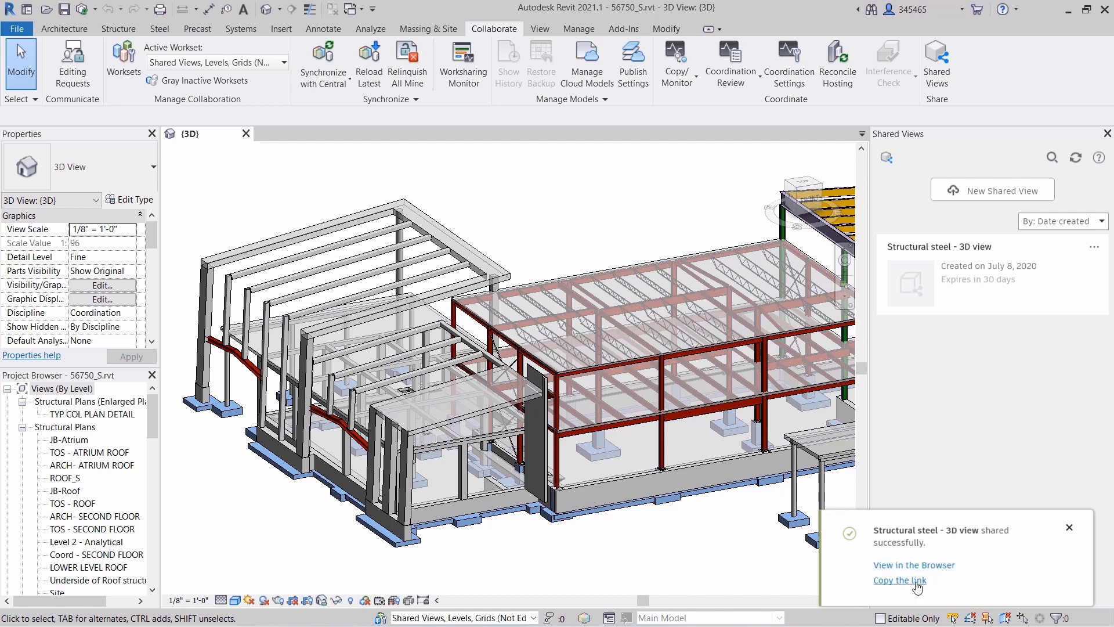
pyautogui.click(899, 581)
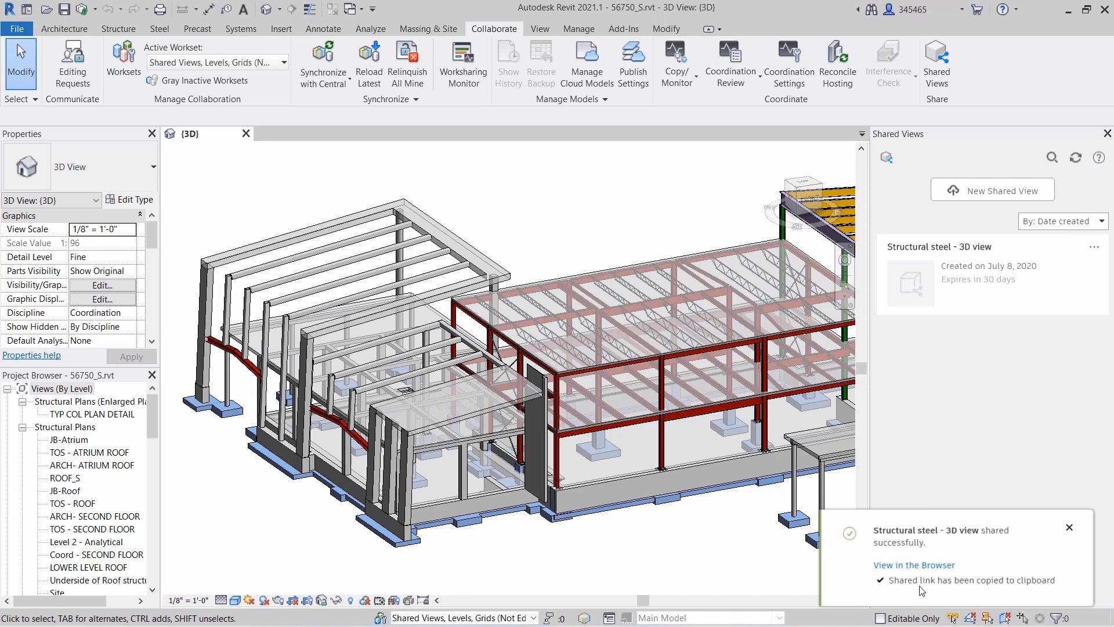
pyautogui.click(915, 564)
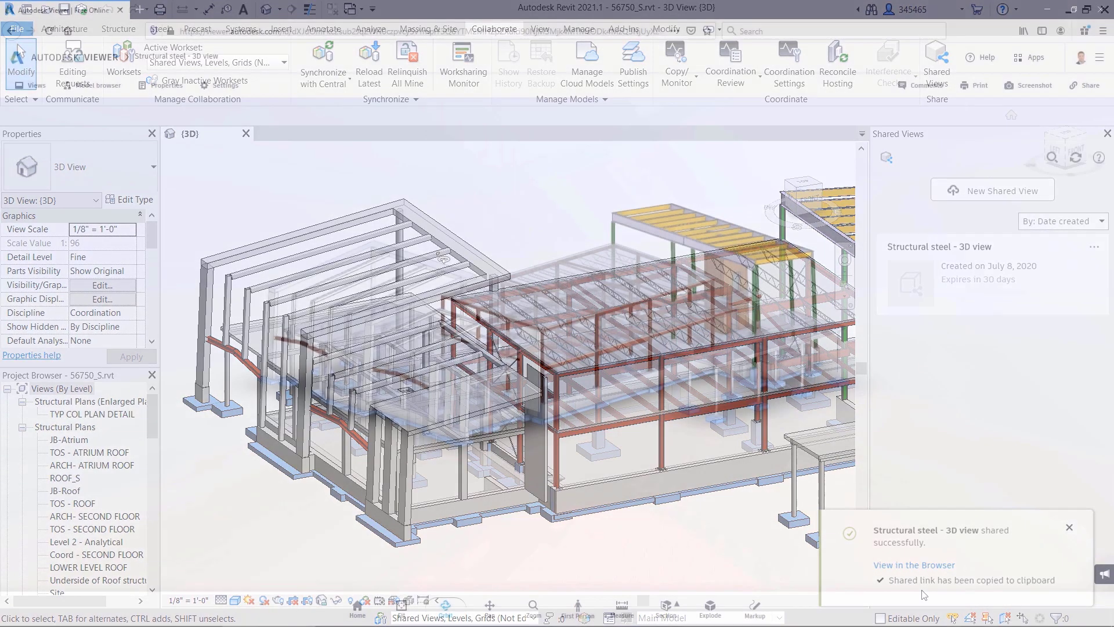
# Step: Open the shared view in Autodesk Viewer and adjust the Explode slider
pyautogui.click(915, 565)
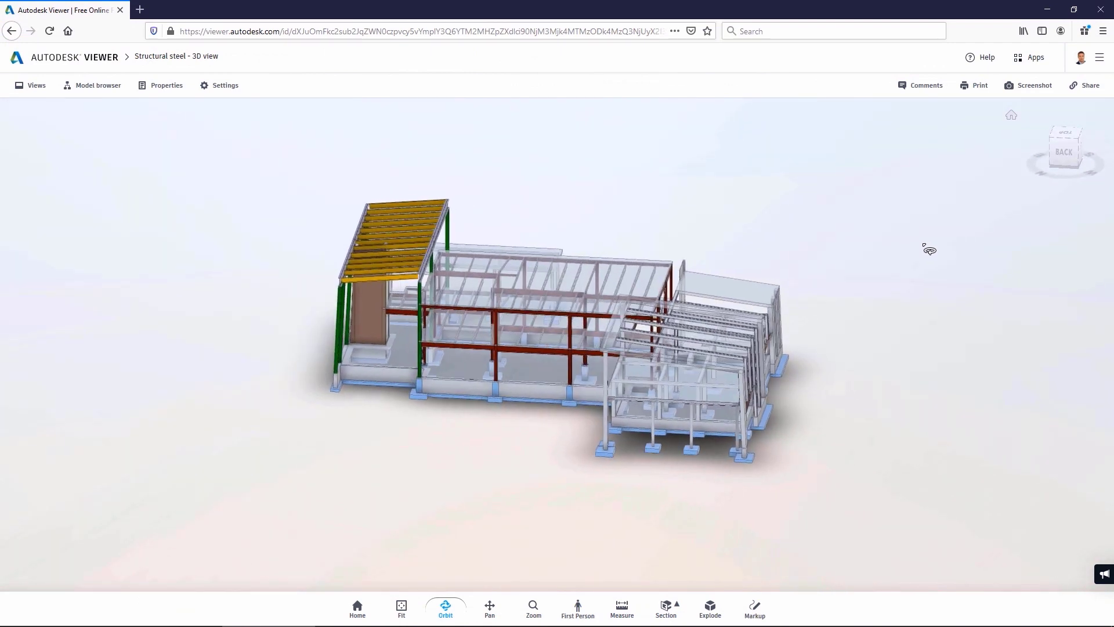
pyautogui.click(621, 607)
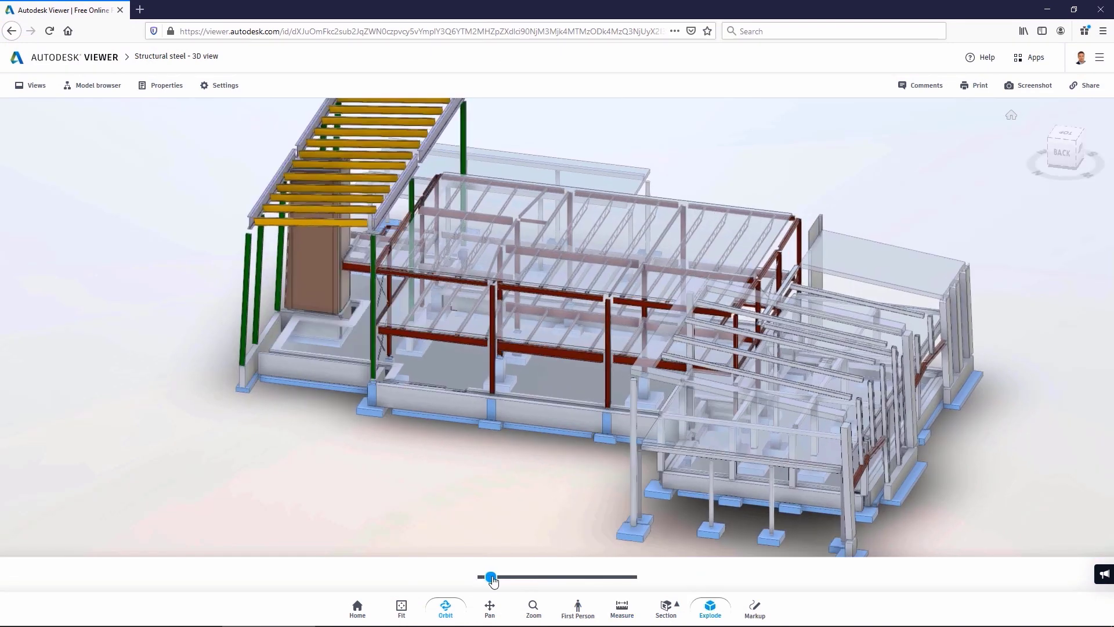
pyautogui.moveTo(493, 577); pyautogui.dragTo(483, 577)
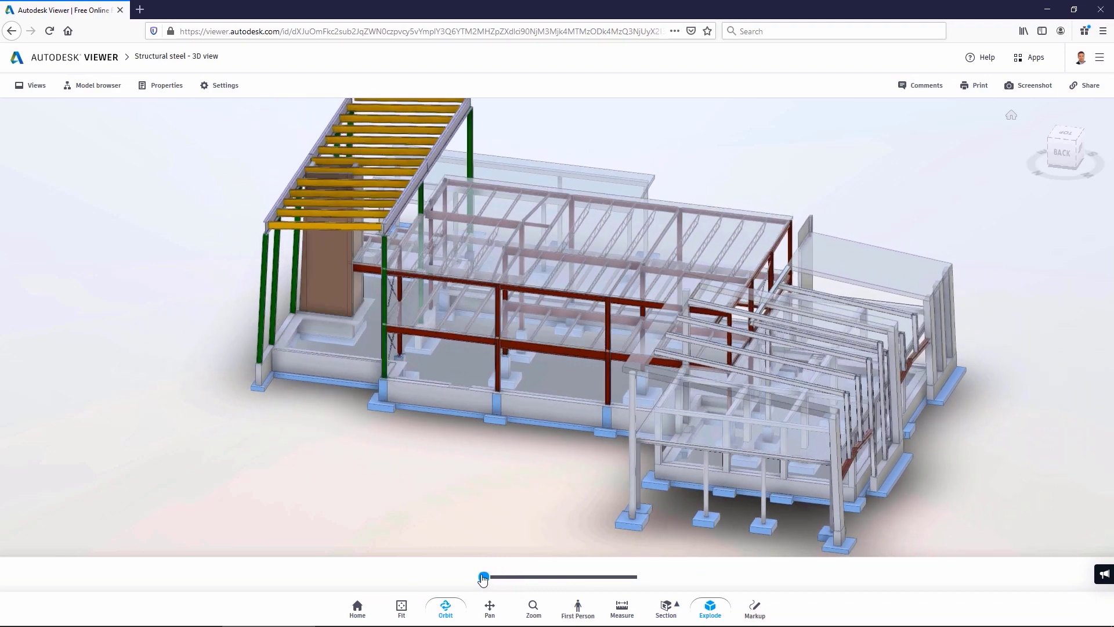
pyautogui.click(754, 608)
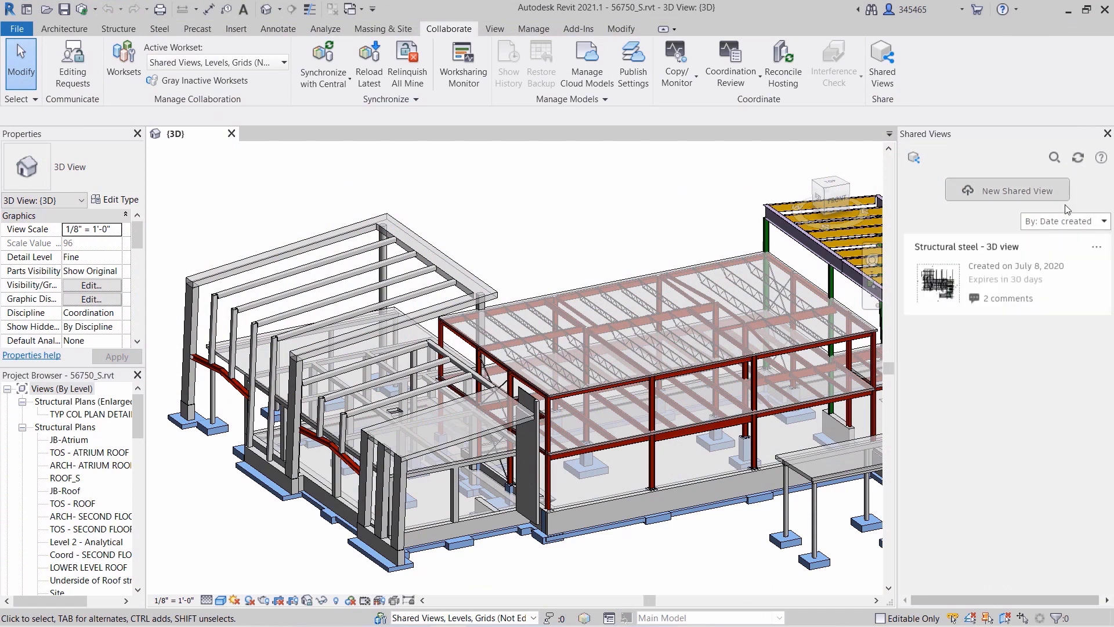
# Step: Show the shared view's two comments in the Shared Views palette
pyautogui.click(1009, 298)
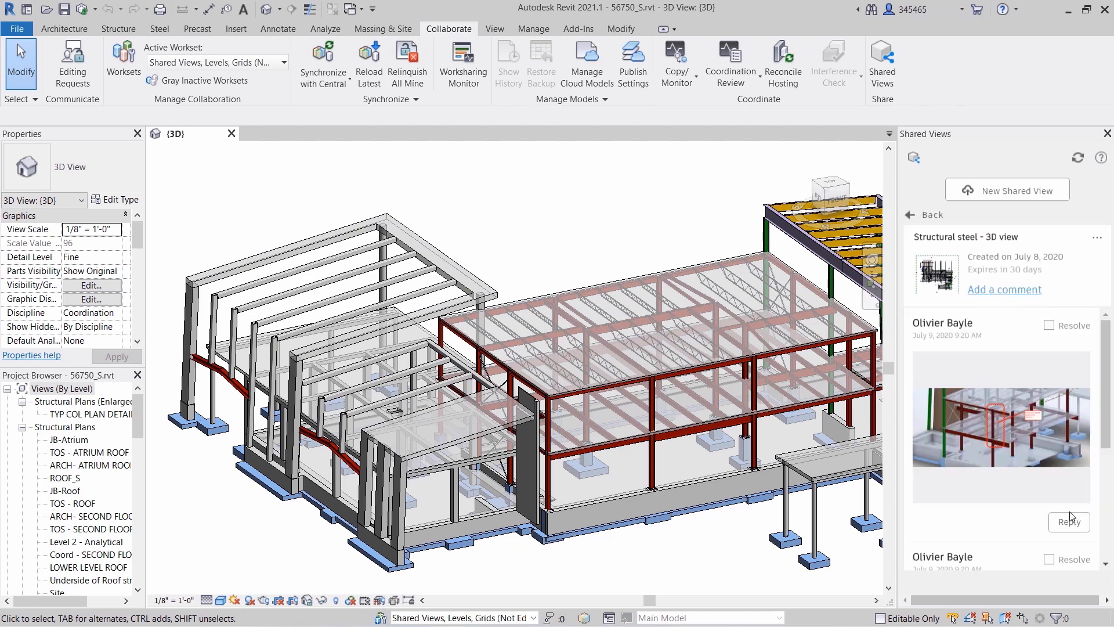
pyautogui.write('W')
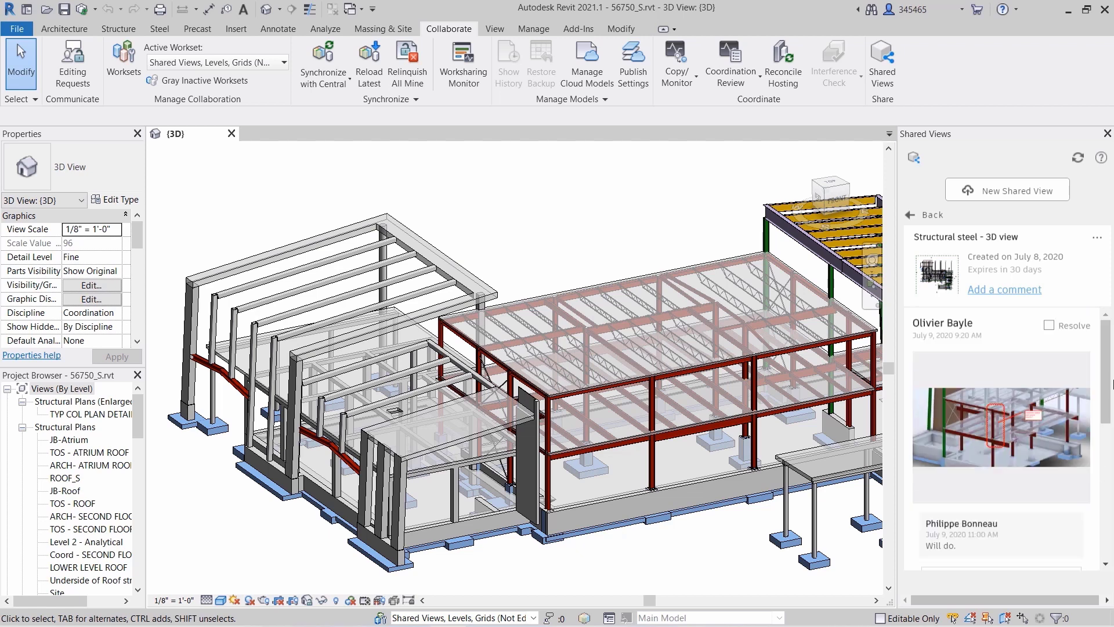
# Step: Open the shared view's options menu: Show resolved, View in browser, Copy link, Extend, Delete
pyautogui.click(1096, 237)
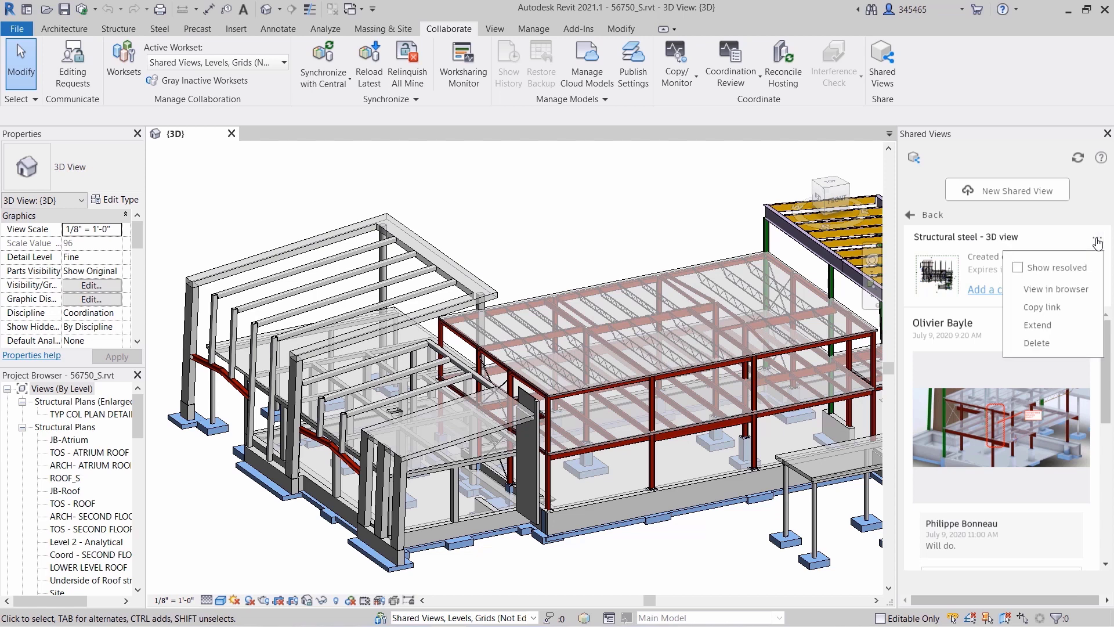
pyautogui.moveTo(1061, 325)
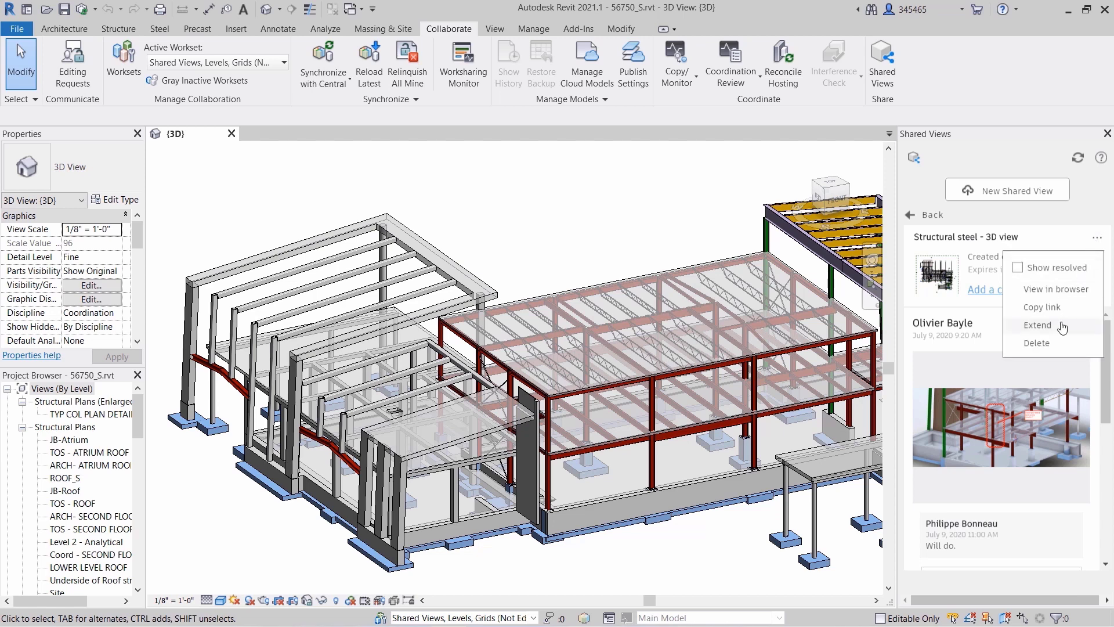
pyautogui.moveTo(1064, 343)
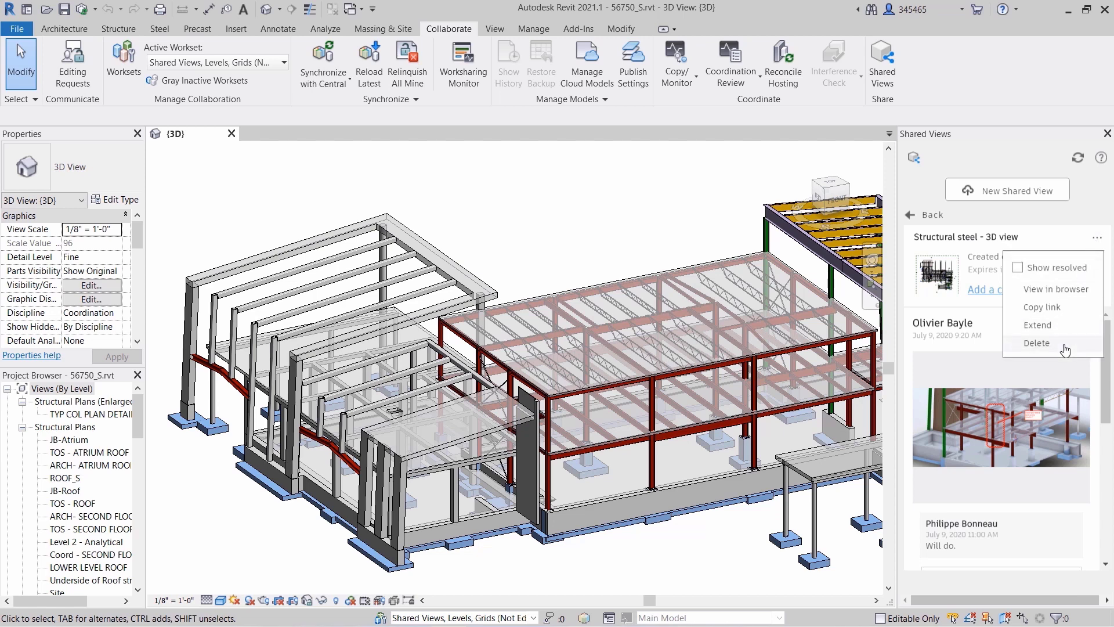